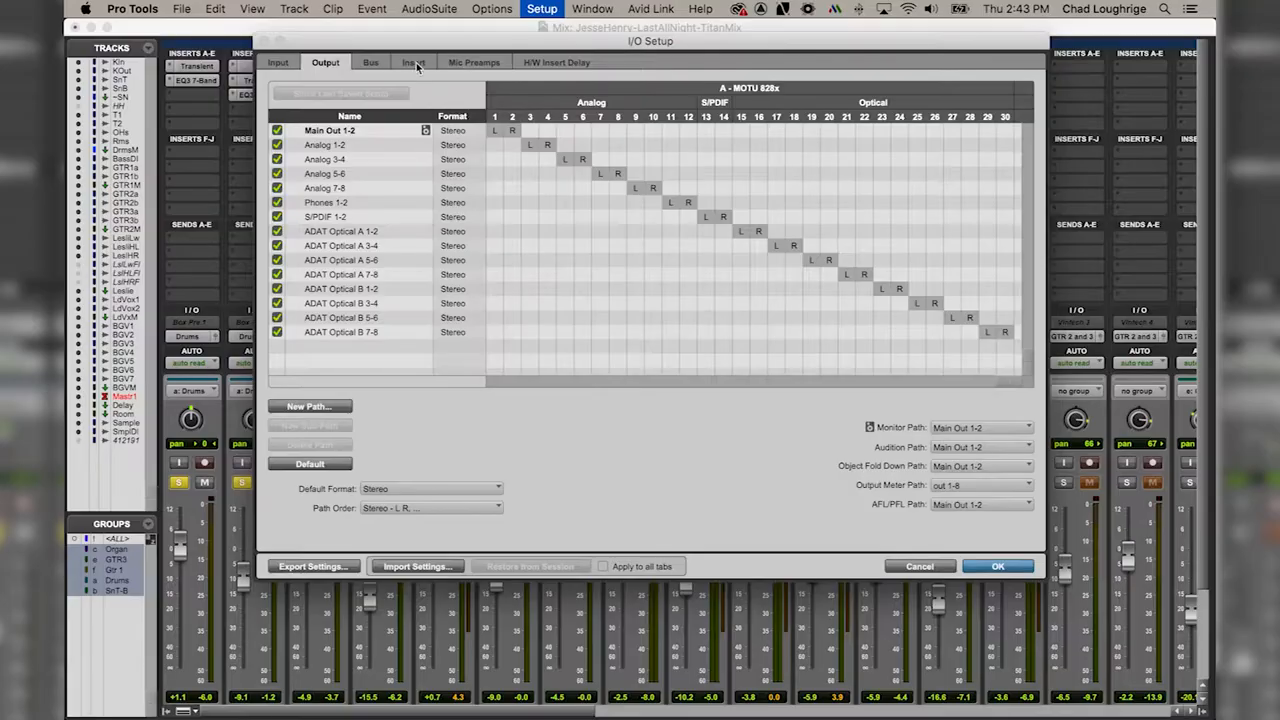
Step: Show the Insert paths list (Mimas, Hyperion, Diane A/B, numbered inserts) mapped to MOTU 828x channels
click(414, 62)
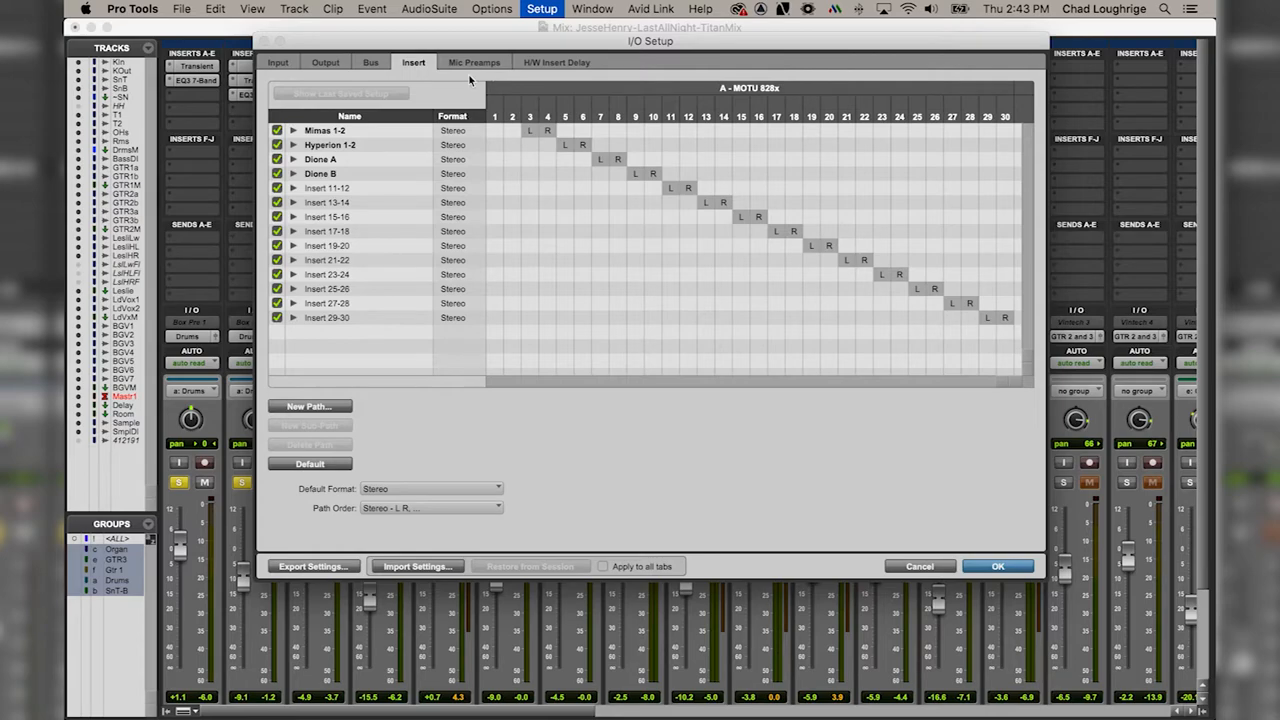